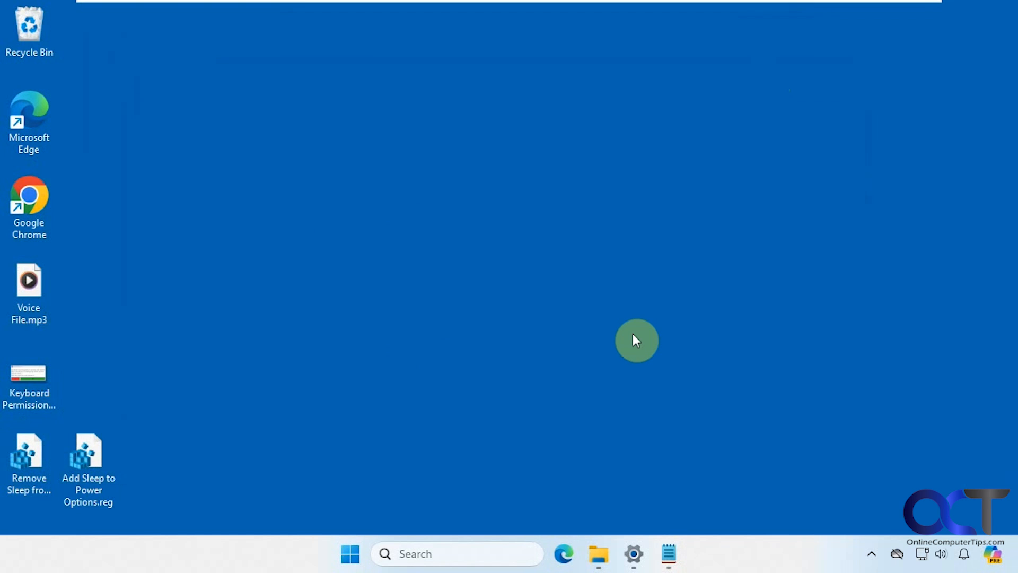
{"action": "mouse_move", "coordinate": [565, 349]}
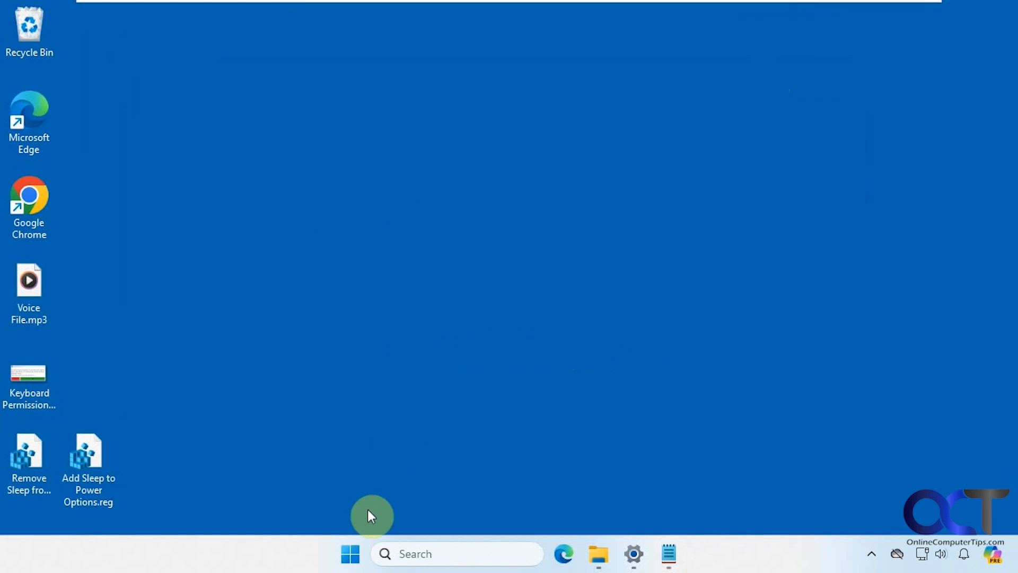
- Check the Start menu power options, then review both Sleep registry files in Notepad
{"action": "left_click", "coordinate": [349, 554]}
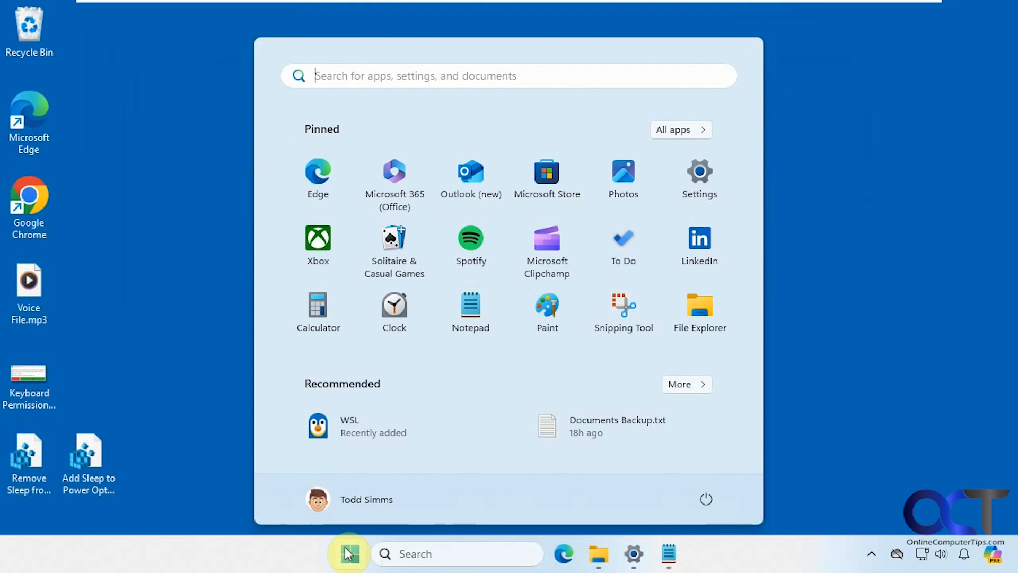
{"action": "left_click", "coordinate": [705, 498]}
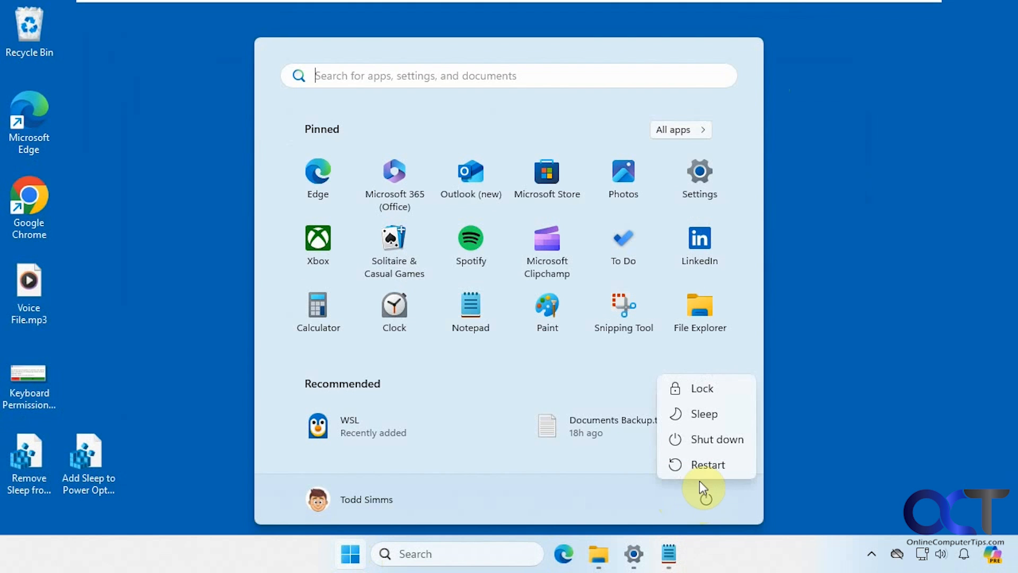
{"action": "mouse_move", "coordinate": [703, 413]}
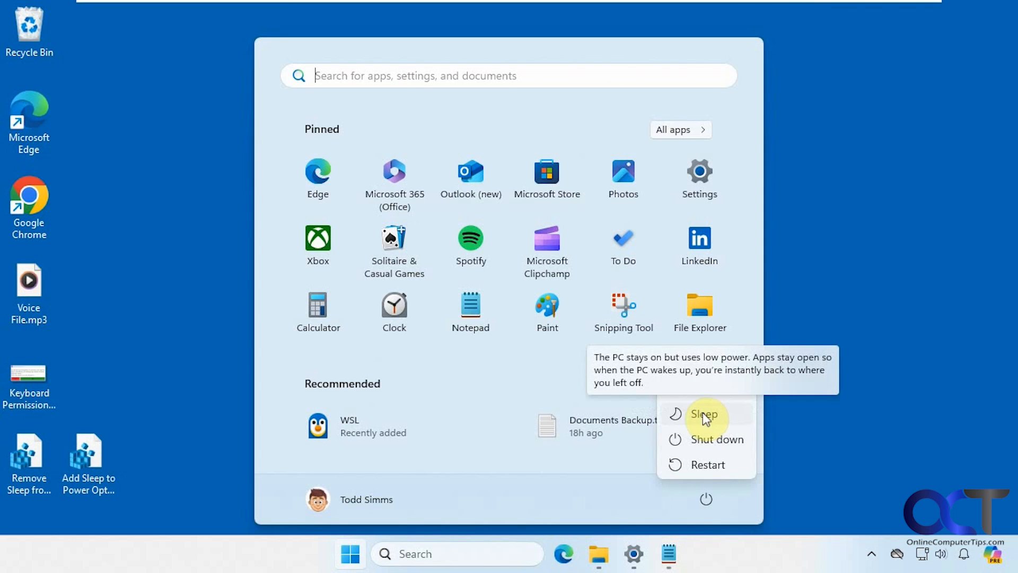
{"action": "mouse_move", "coordinate": [701, 387]}
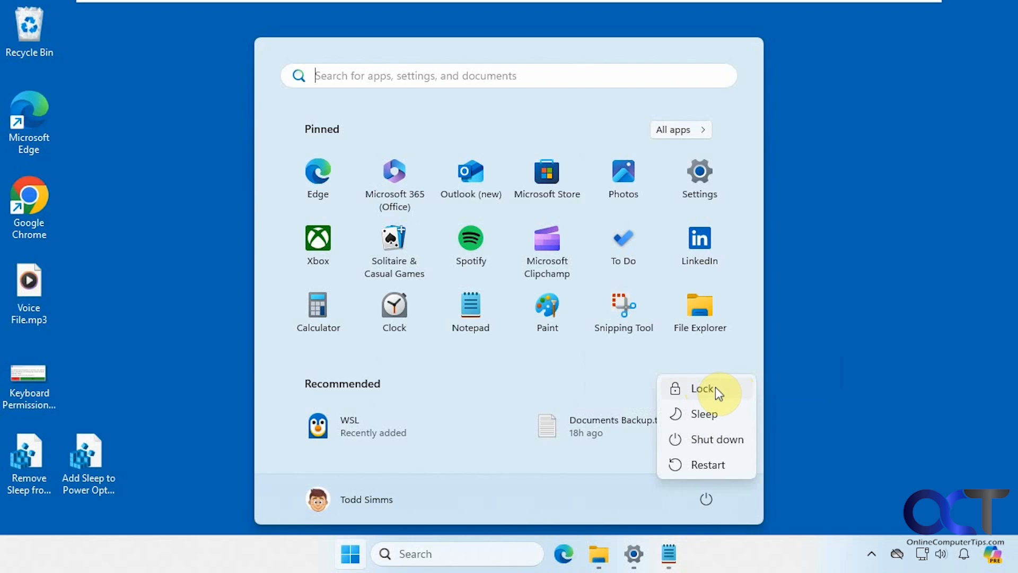
{"action": "mouse_move", "coordinate": [838, 397]}
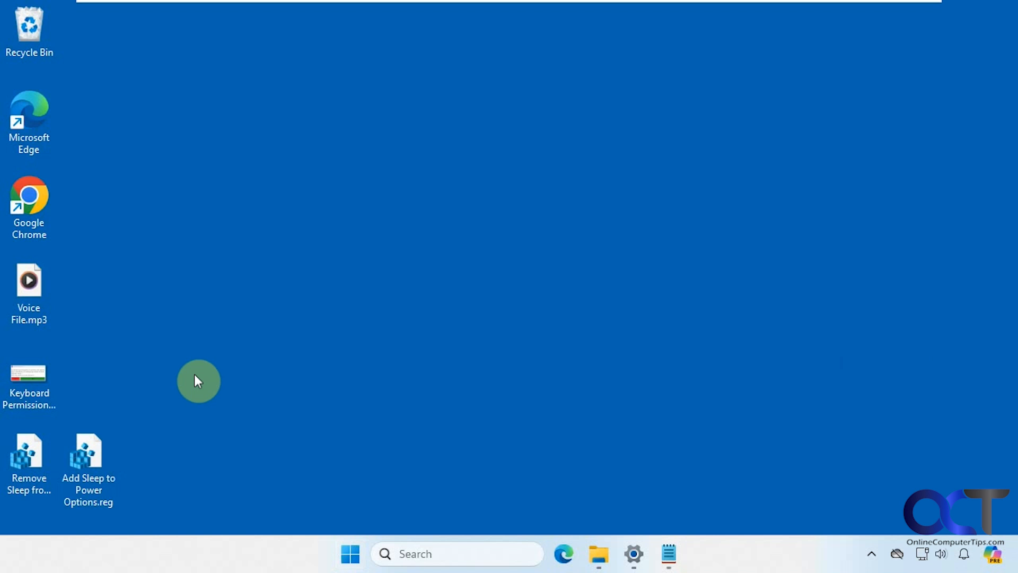
{"action": "left_click", "coordinate": [88, 454]}
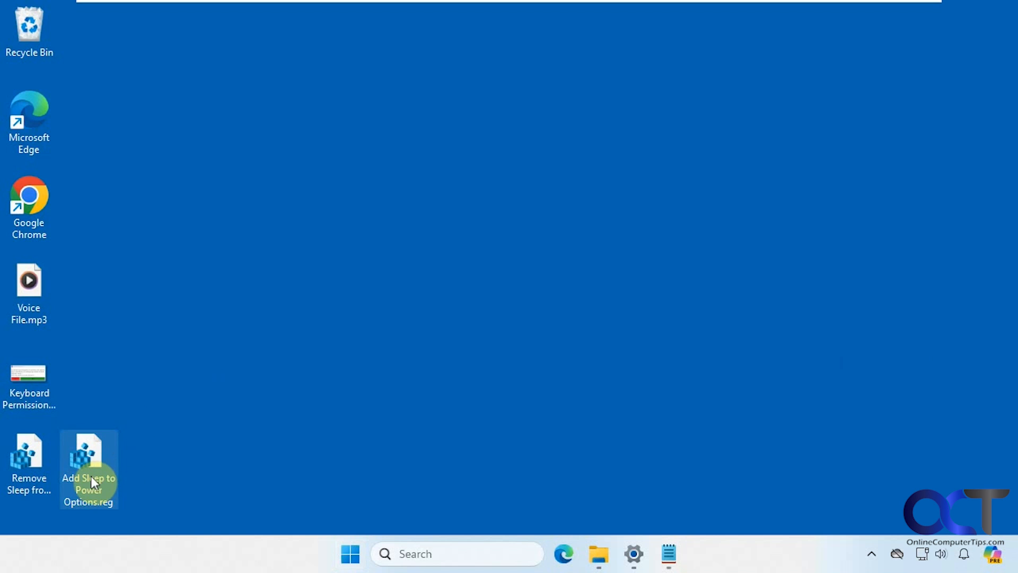
{"action": "left_click", "coordinate": [29, 455]}
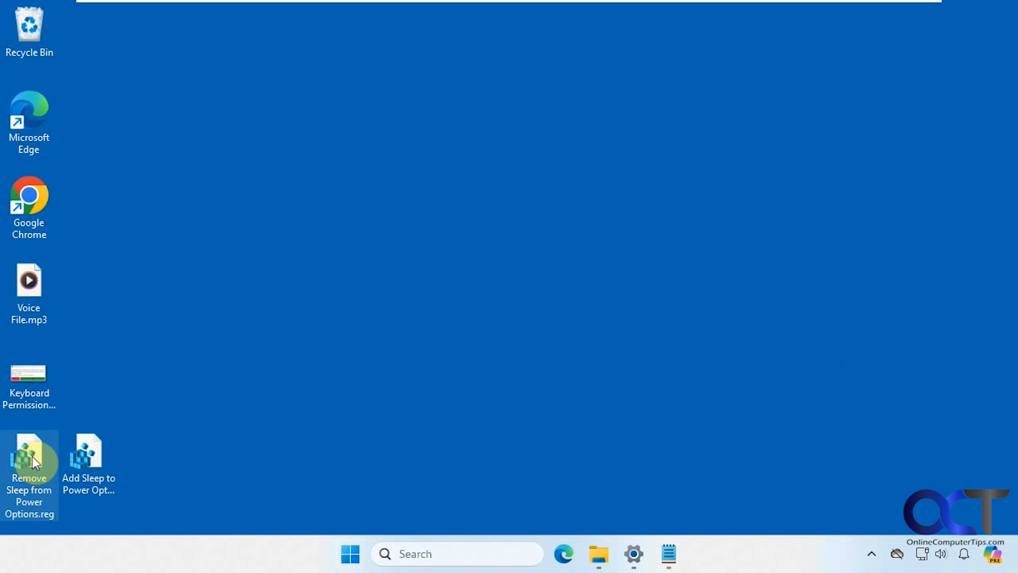
{"action": "left_click", "coordinate": [88, 454]}
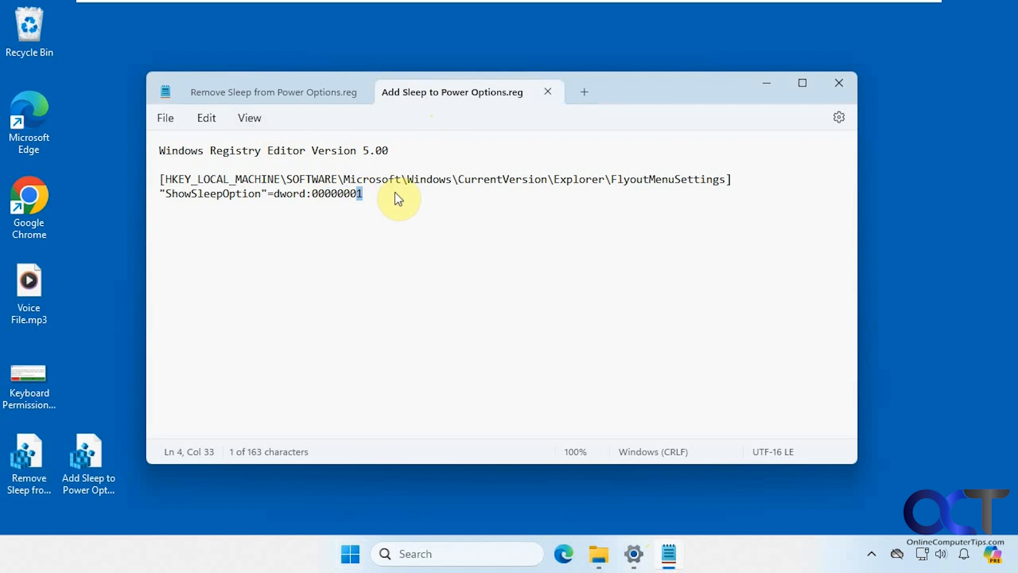
{"action": "left_click", "coordinate": [838, 83]}
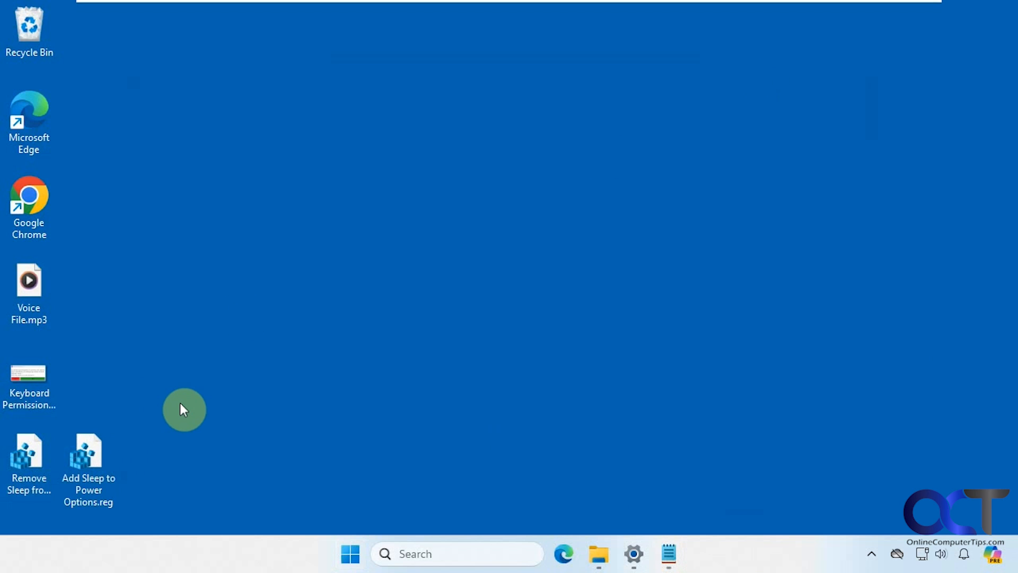
- Run 'Remove Sleep from Power Options.reg', approve its prompts, and recheck the power menu
{"action": "left_click", "coordinate": [28, 451]}
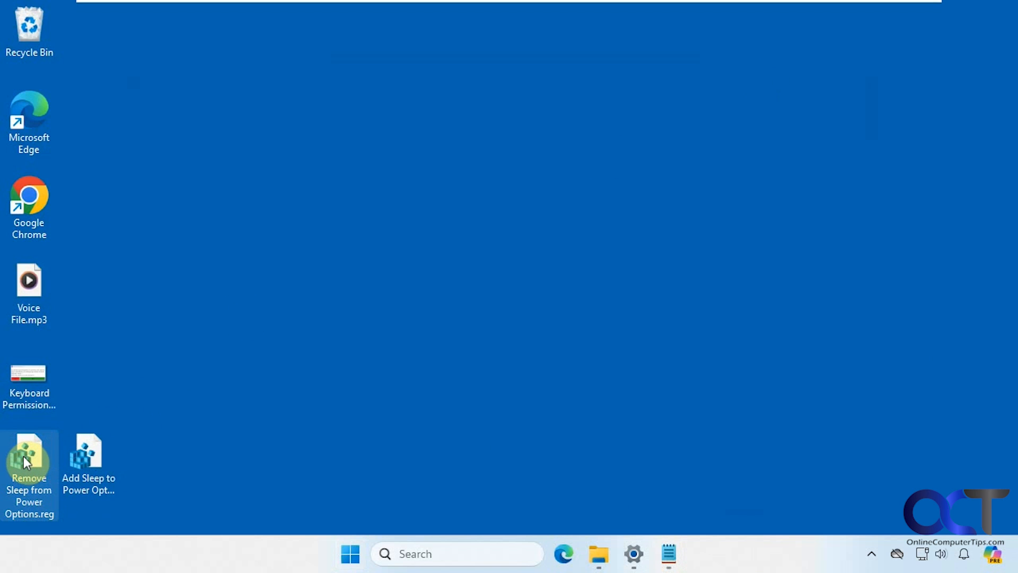
{"action": "double_click", "coordinate": [29, 452]}
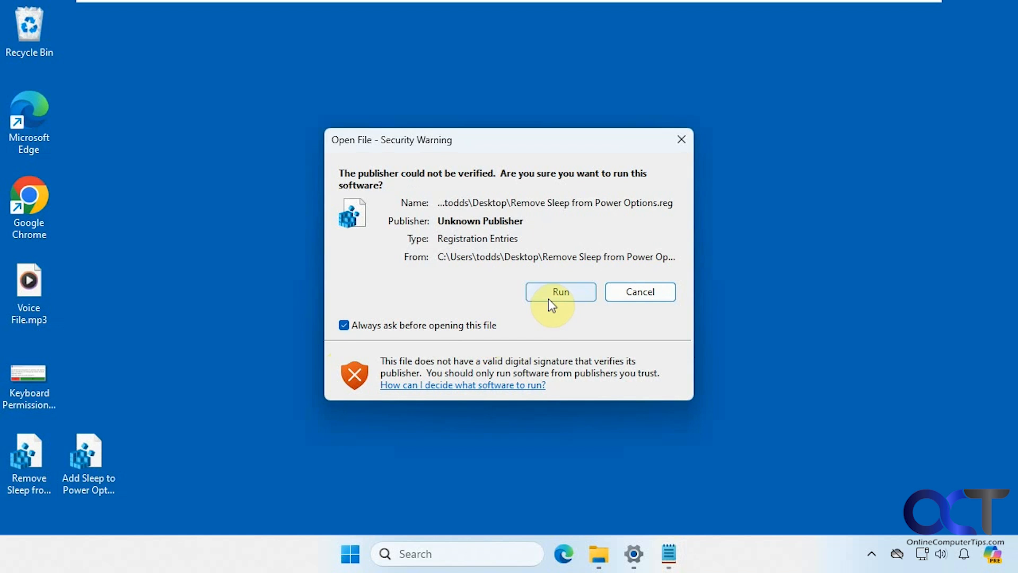
{"action": "left_click", "coordinate": [560, 291]}
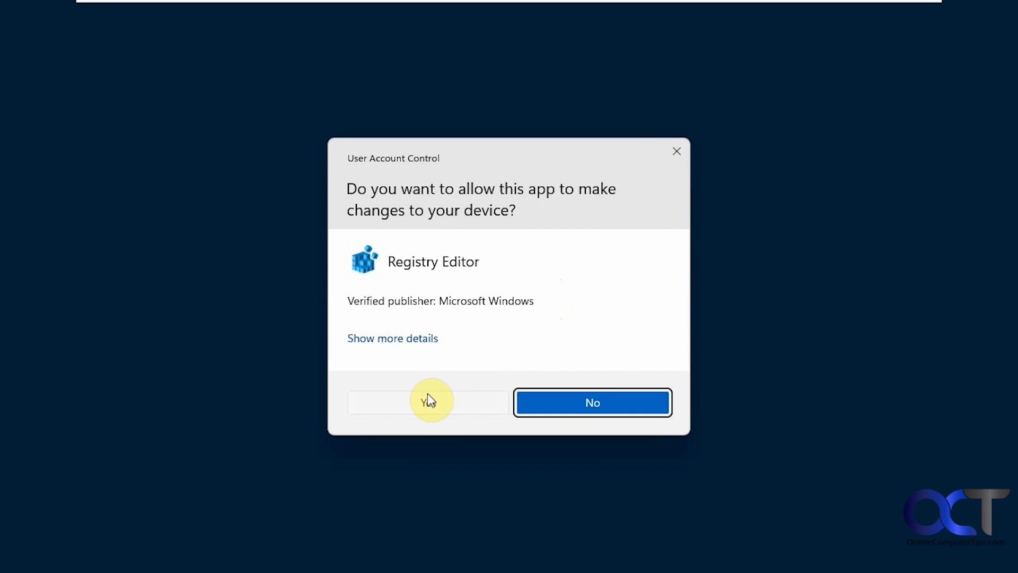
{"action": "left_click", "coordinate": [428, 402]}
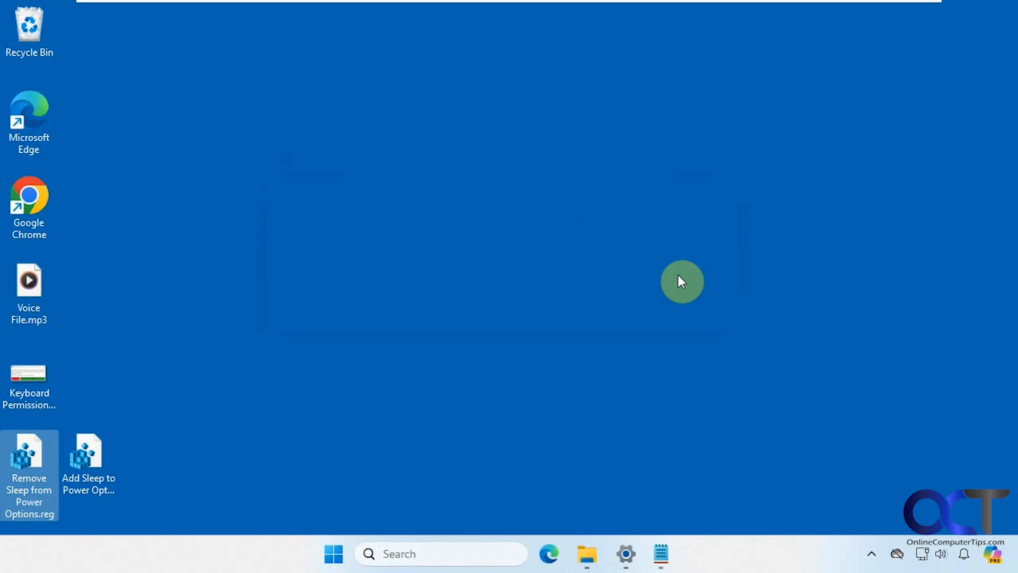
{"action": "left_click", "coordinate": [334, 553]}
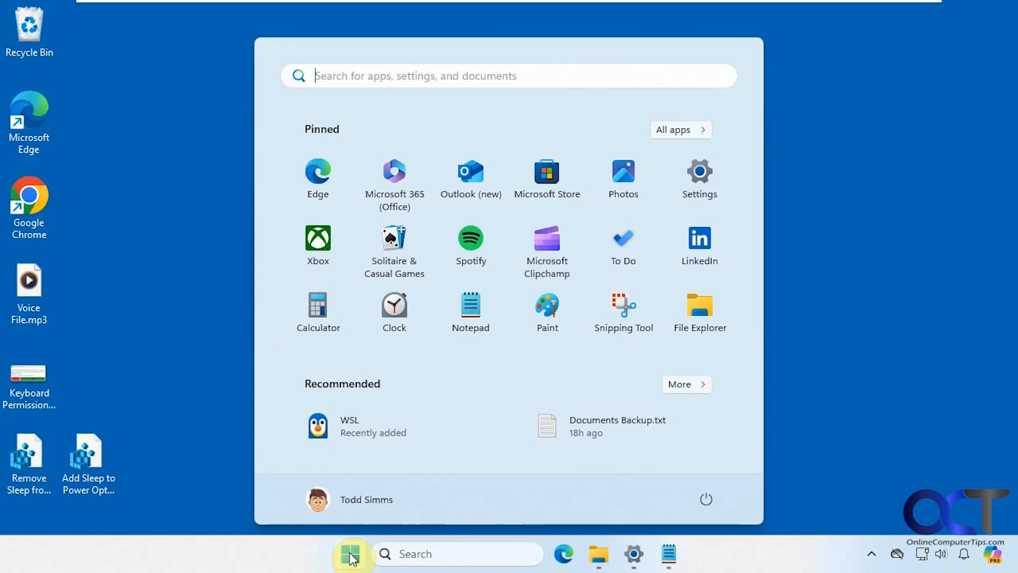
{"action": "left_click", "coordinate": [705, 498]}
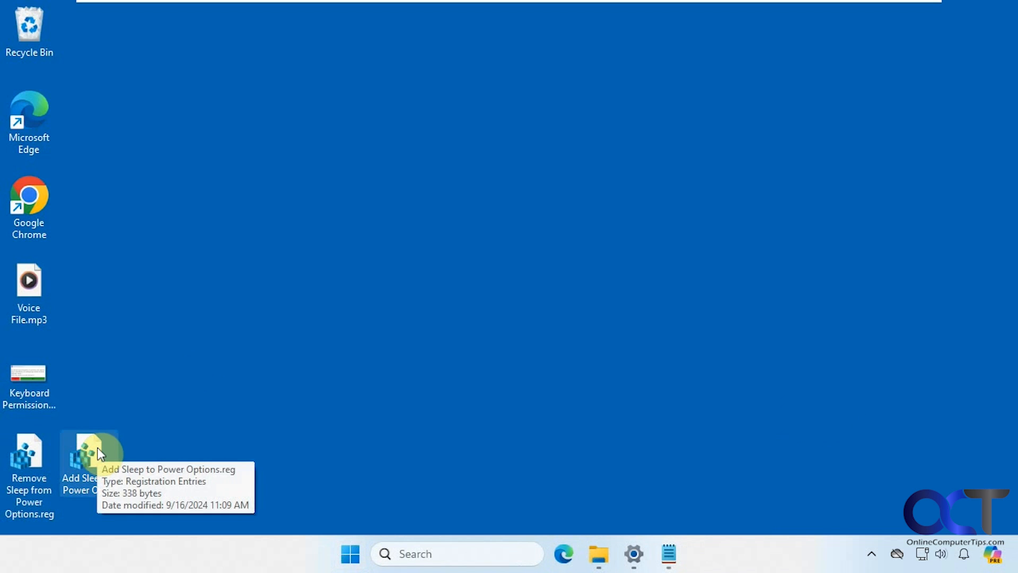
- Run 'Add Sleep to Power Options.reg', approve the Run and registry prompts, and close Start
{"action": "double_click", "coordinate": [89, 452]}
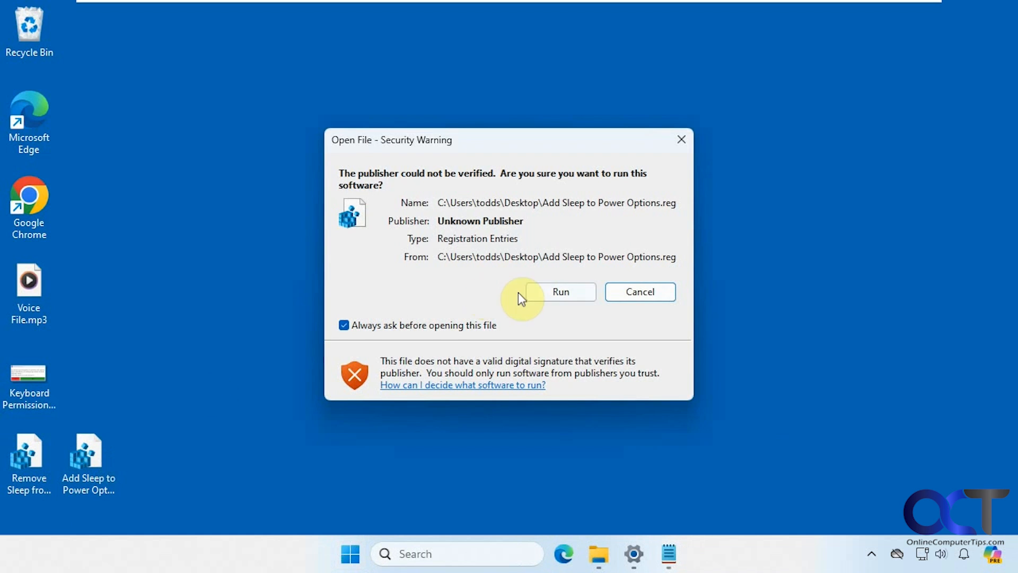
{"action": "left_click", "coordinate": [560, 291]}
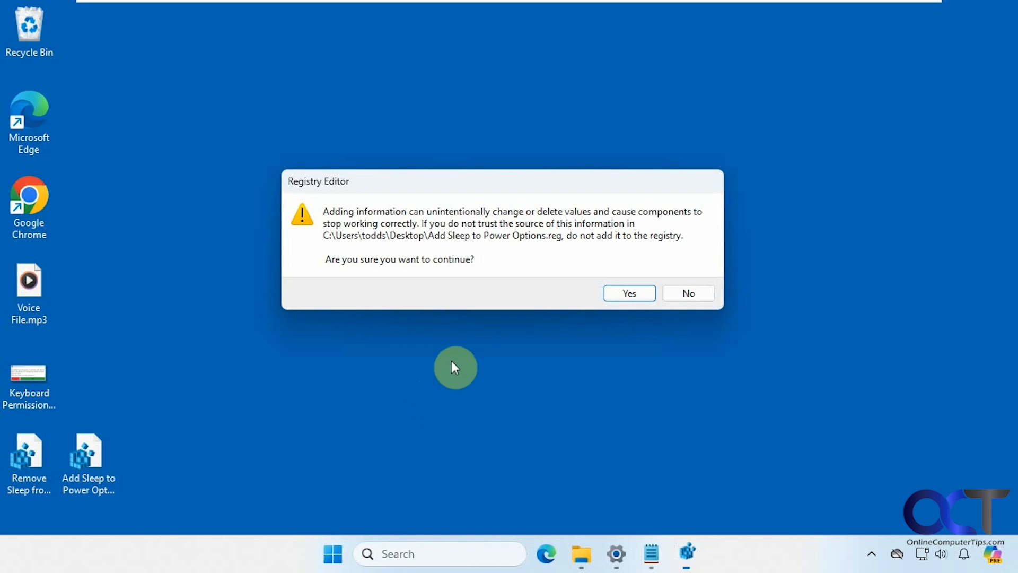
{"action": "left_click", "coordinate": [628, 293]}
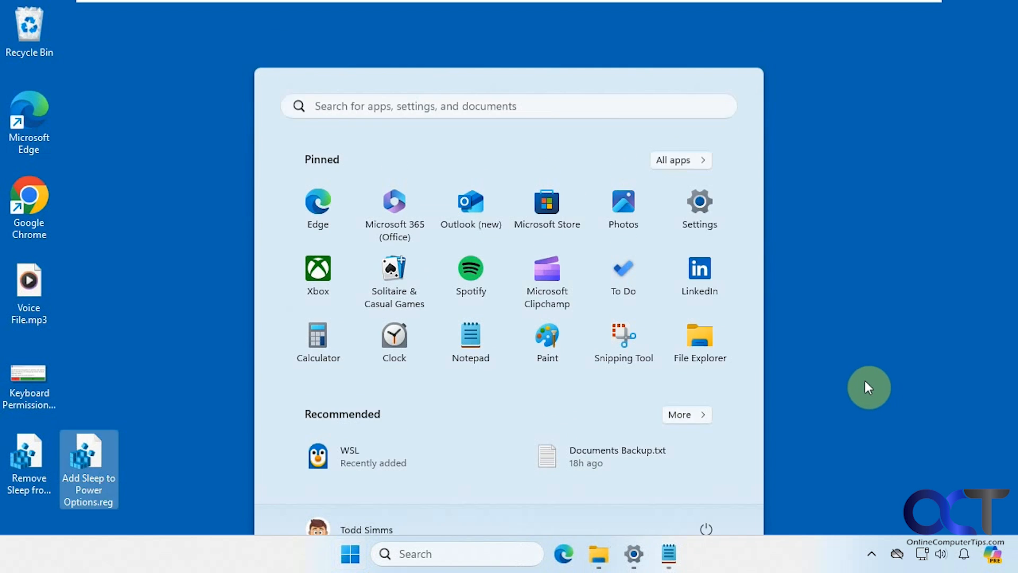
{"action": "left_click", "coordinate": [250, 406]}
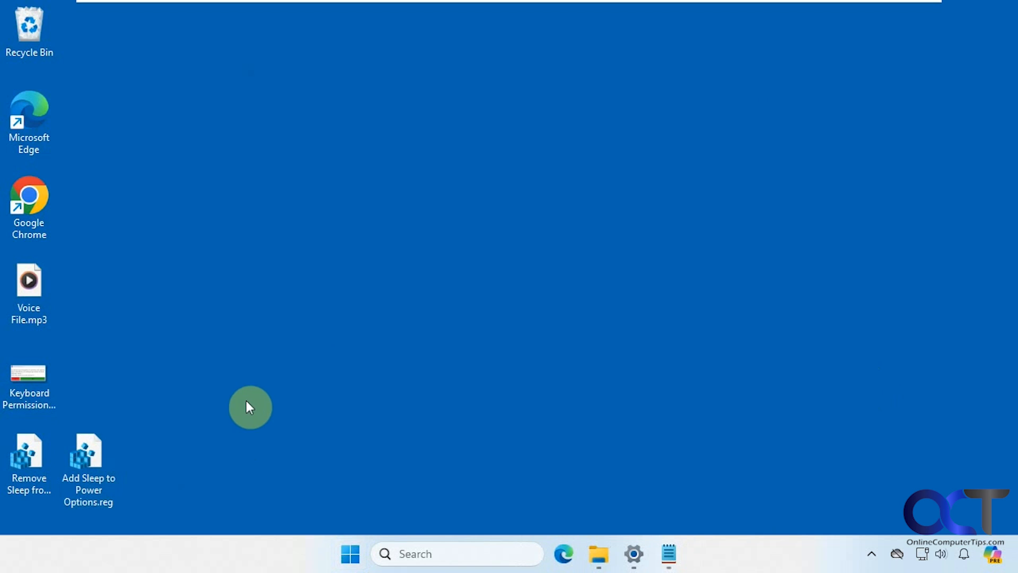
{"action": "mouse_move", "coordinate": [184, 459]}
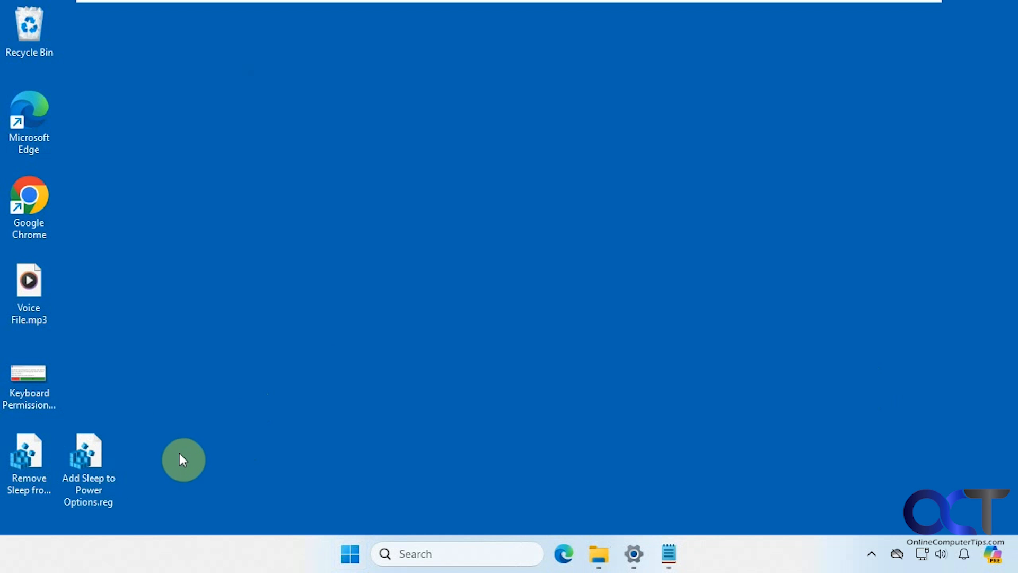